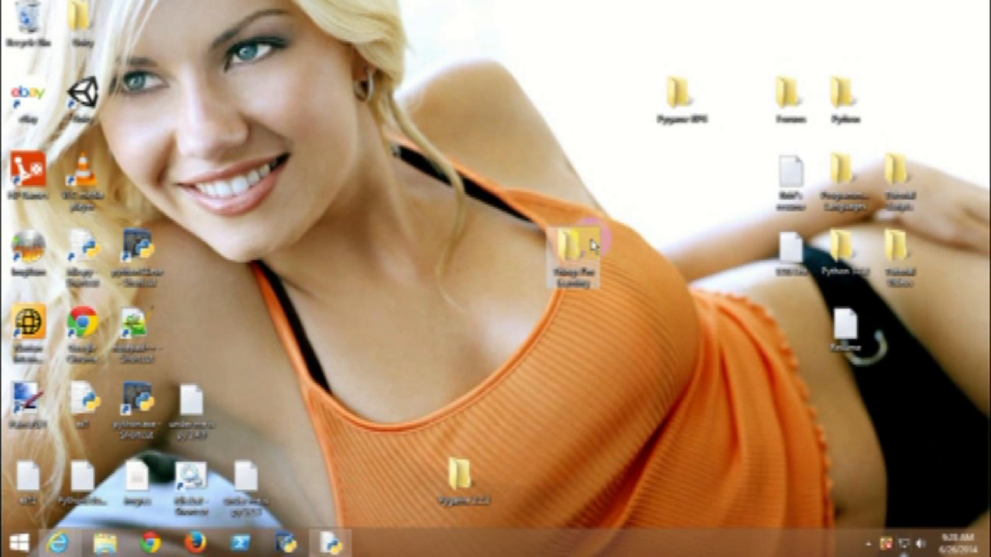
mouse_move(700, 101)
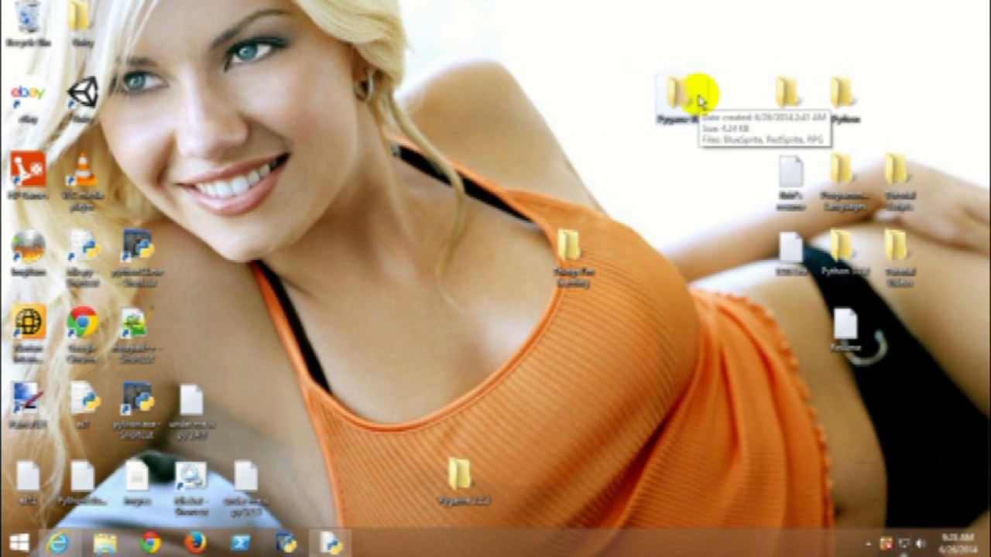